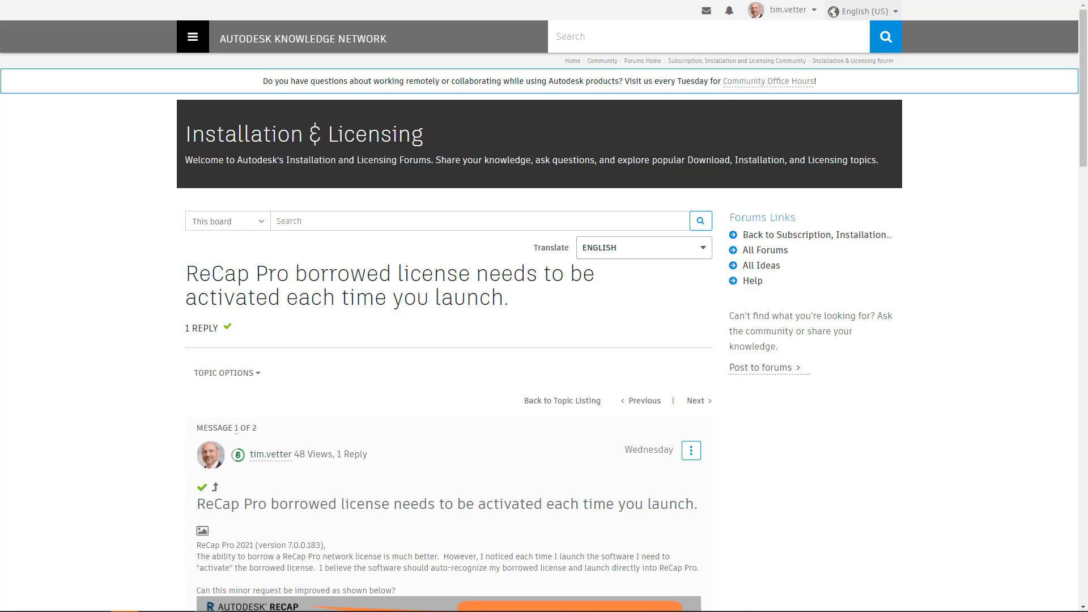
pyautogui.moveTo(332, 466)
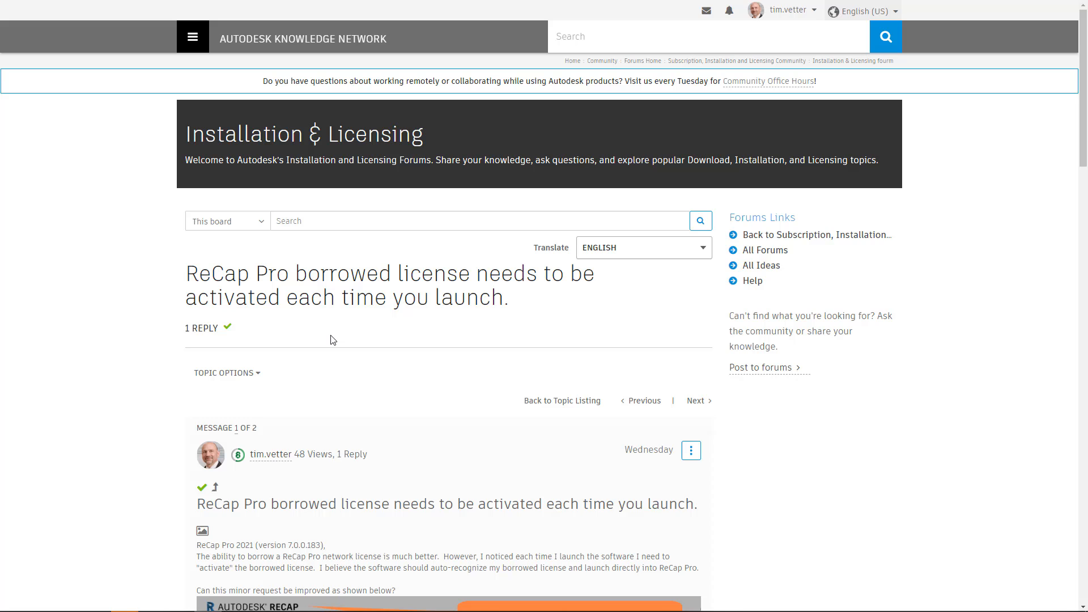
# Bring up the Windows Start menu with the installed Autodesk application tiles.
pyautogui.scroll(-3)
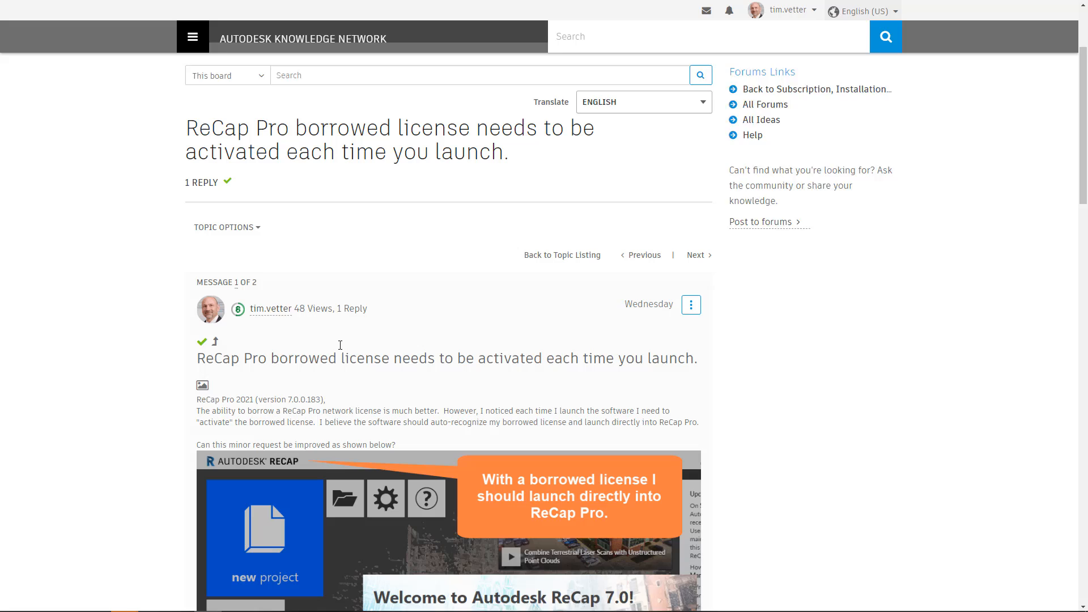
pyautogui.scroll(-3)
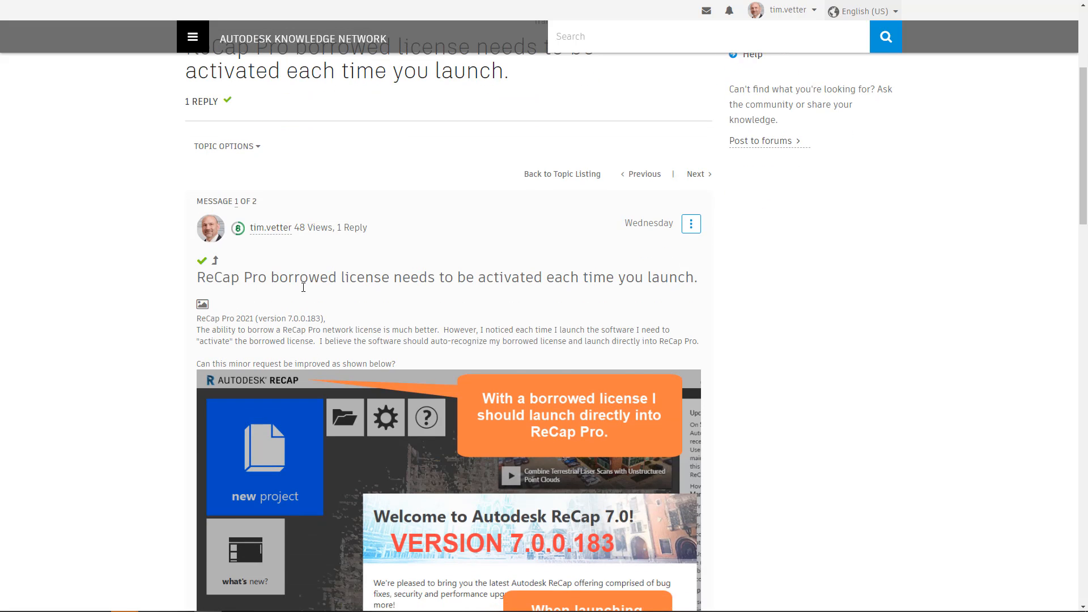
pyautogui.scroll(-3)
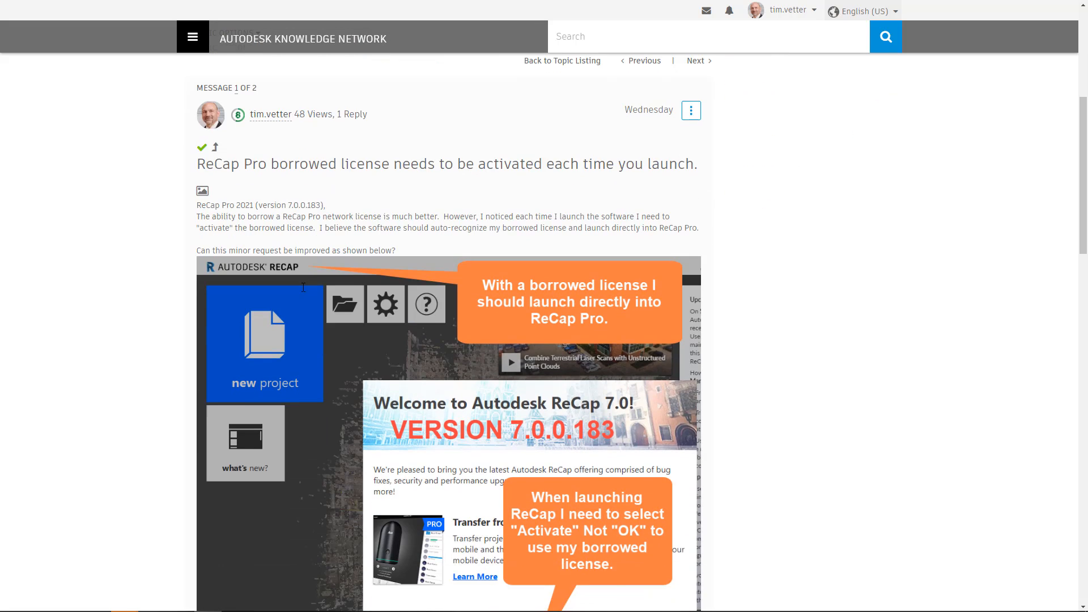
pyautogui.scroll(-3)
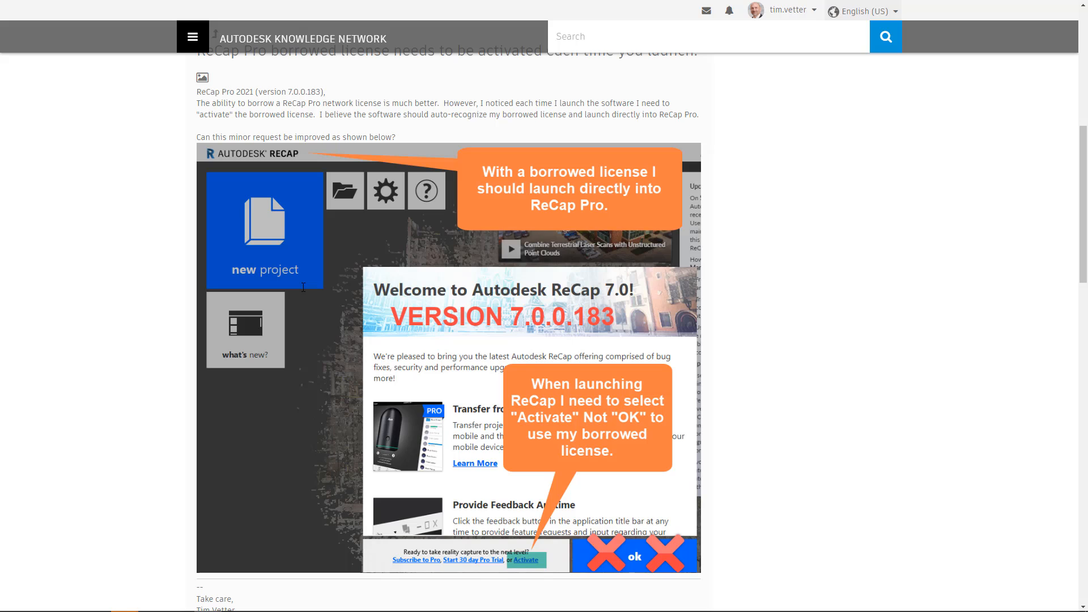
pyautogui.moveTo(525, 561)
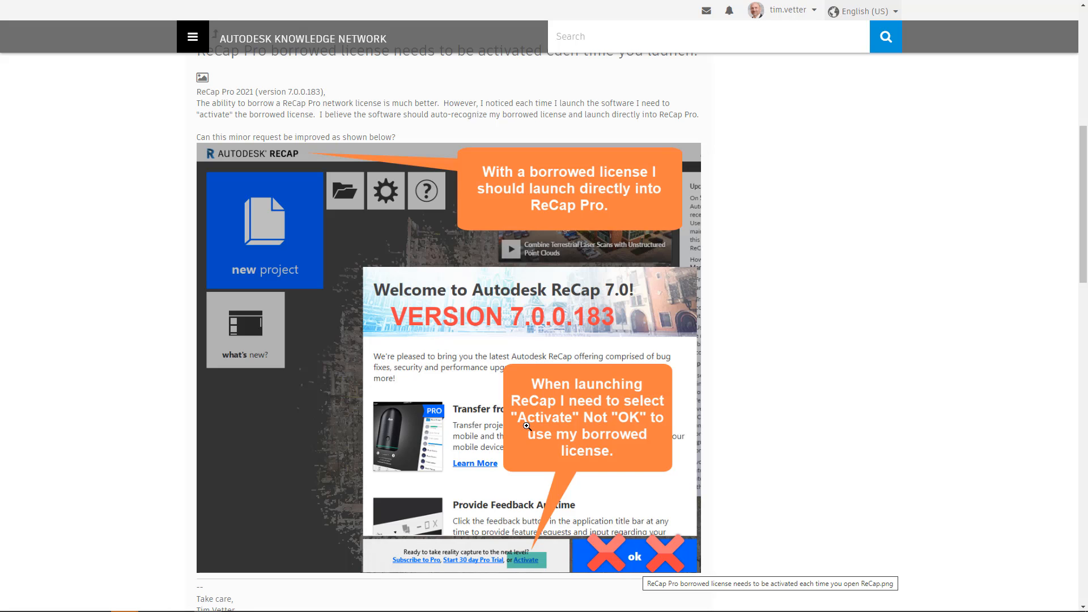
pyautogui.moveTo(464, 426)
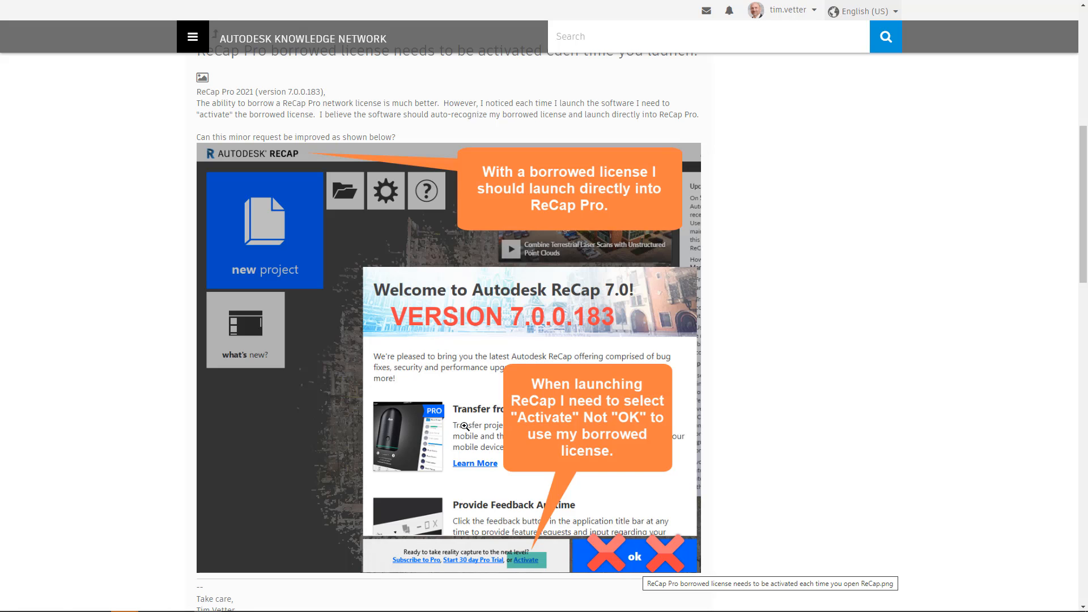
pyautogui.click(12, 600)
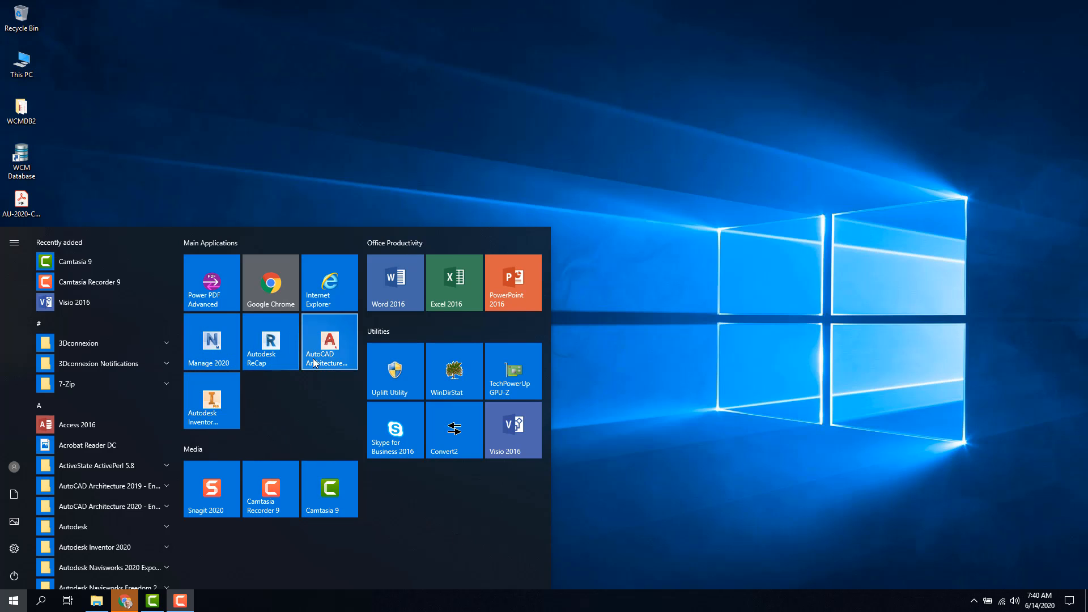
pyautogui.moveTo(270, 341)
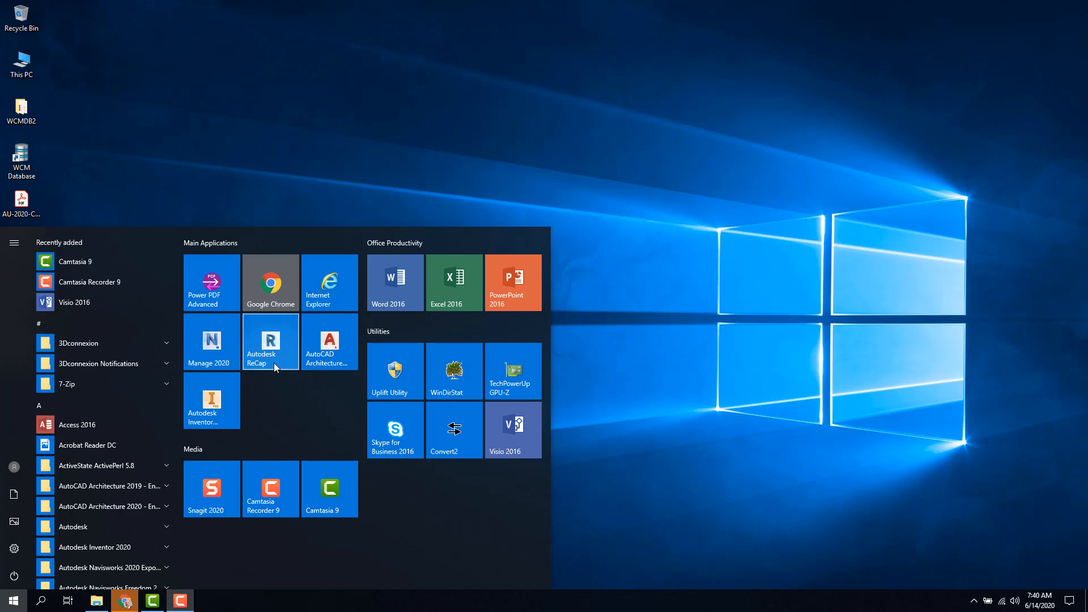
pyautogui.moveTo(206, 396)
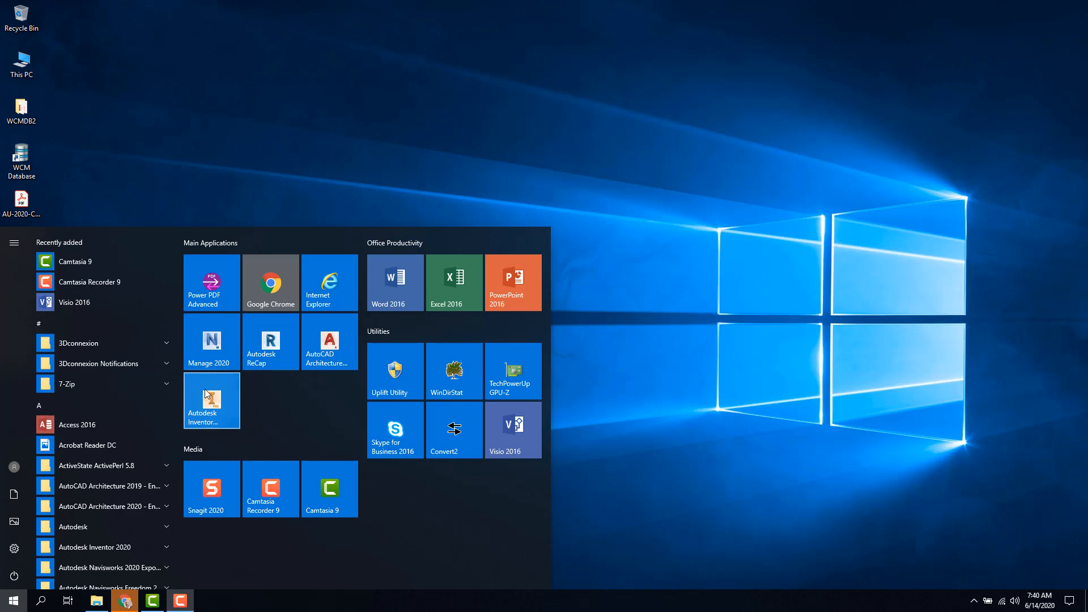
pyautogui.moveTo(311, 407)
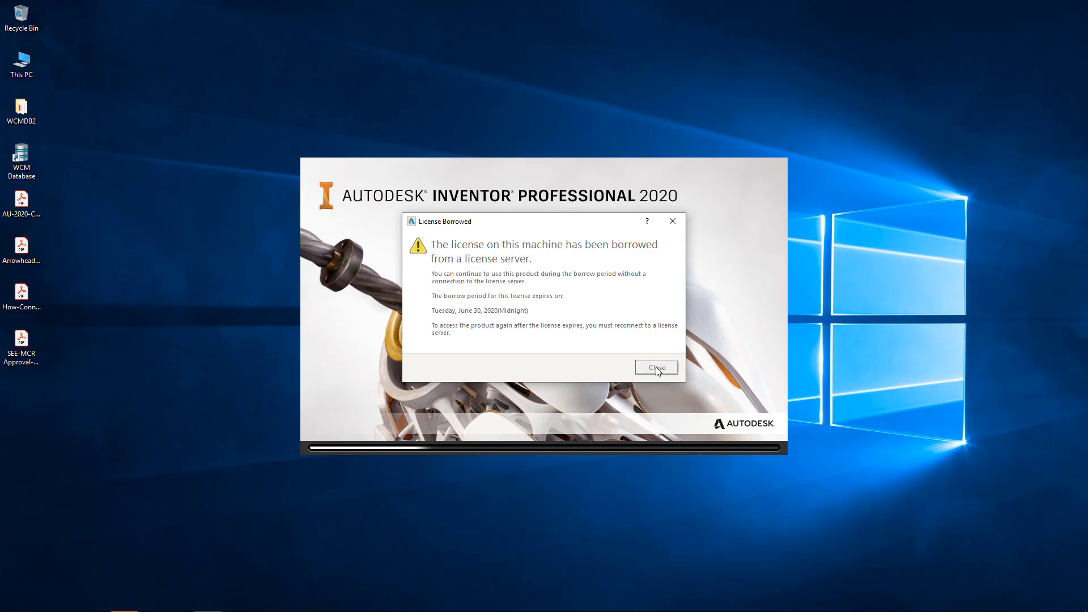
# Close the License Borrowed notice so Inventor's Get Started home screen loads.
pyautogui.click(655, 368)
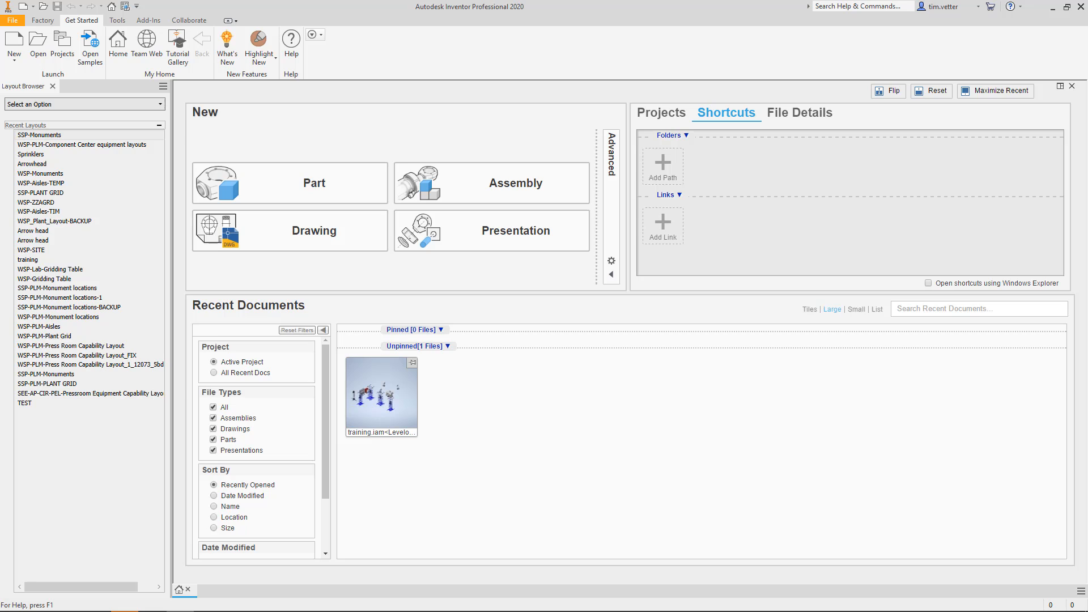
pyautogui.click(12, 600)
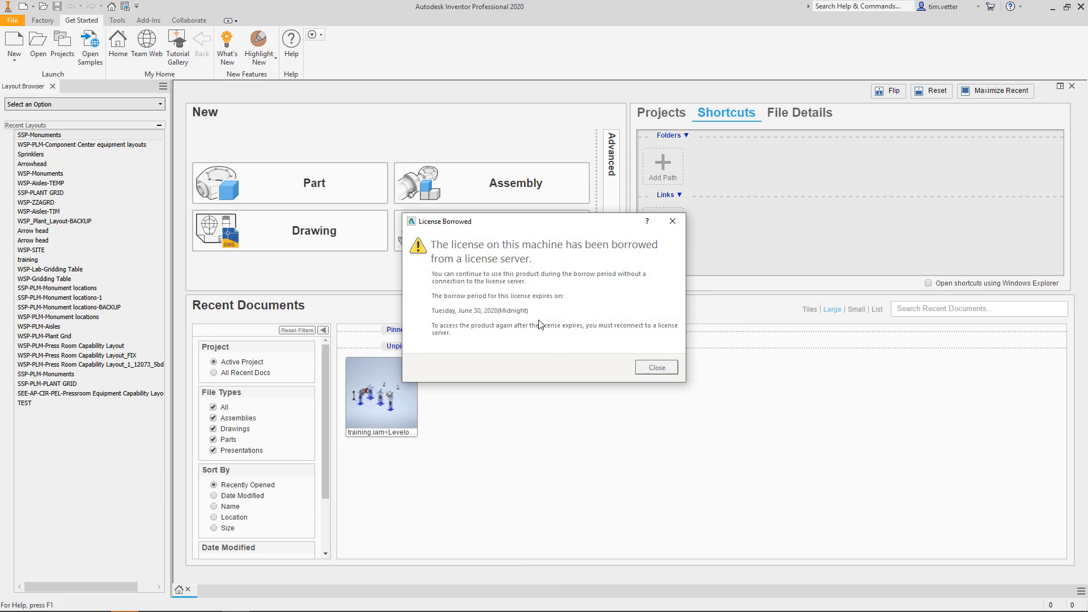
pyautogui.moveTo(491, 323)
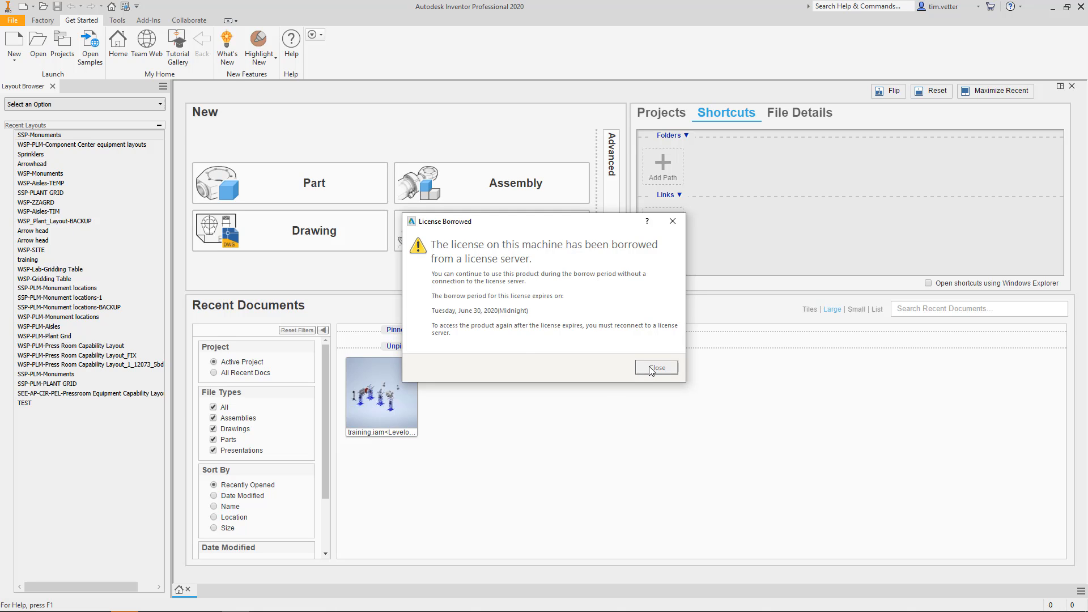
pyautogui.click(655, 368)
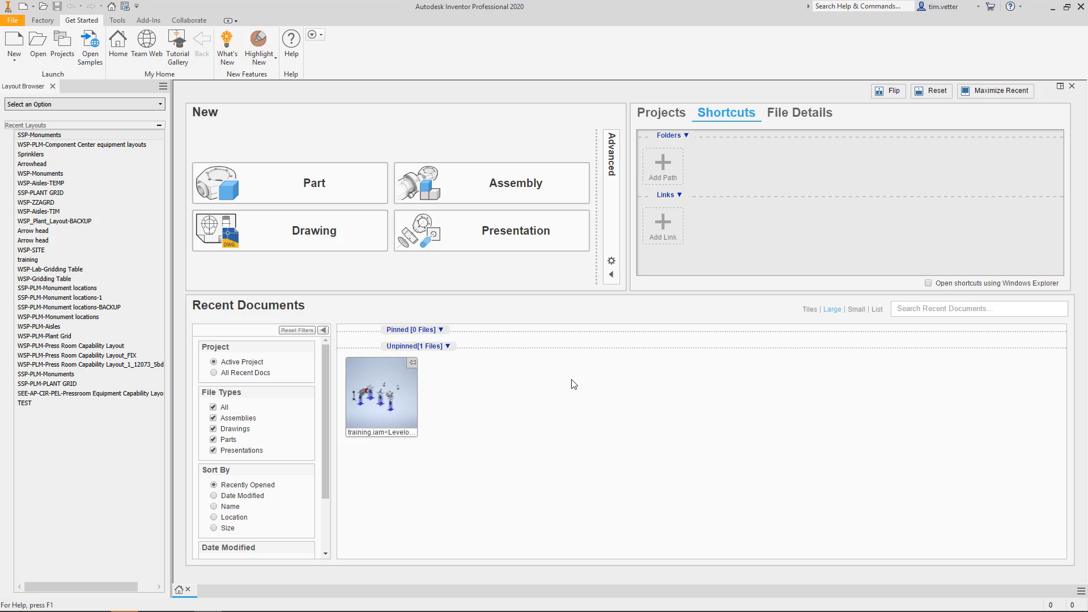
pyautogui.click(48, 384)
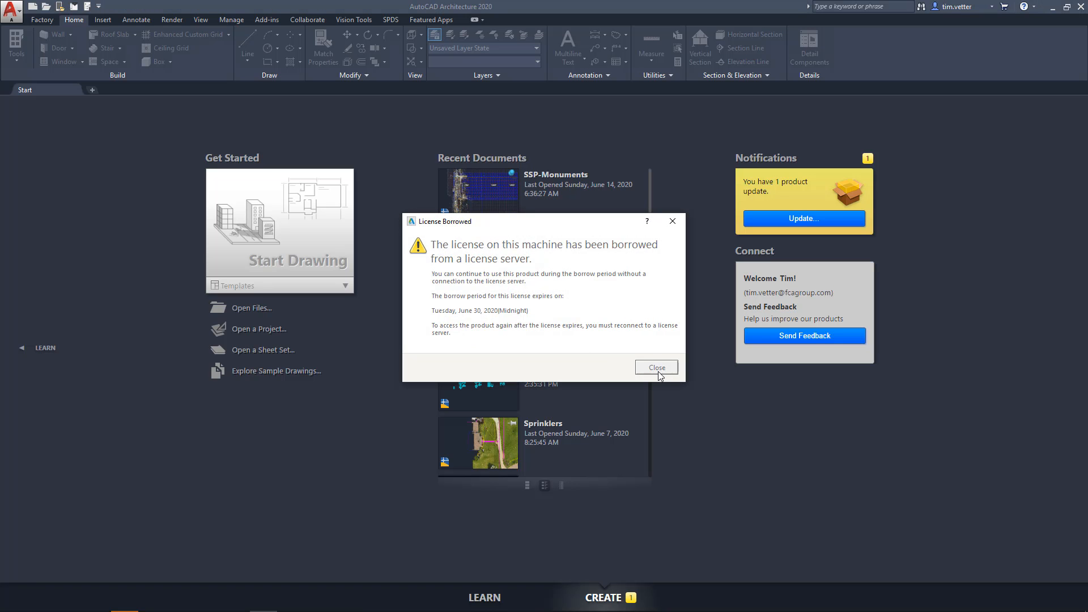
# Close the License Borrowed notice, leaving the AutoCAD Architecture Start tab visible.
pyautogui.click(656, 368)
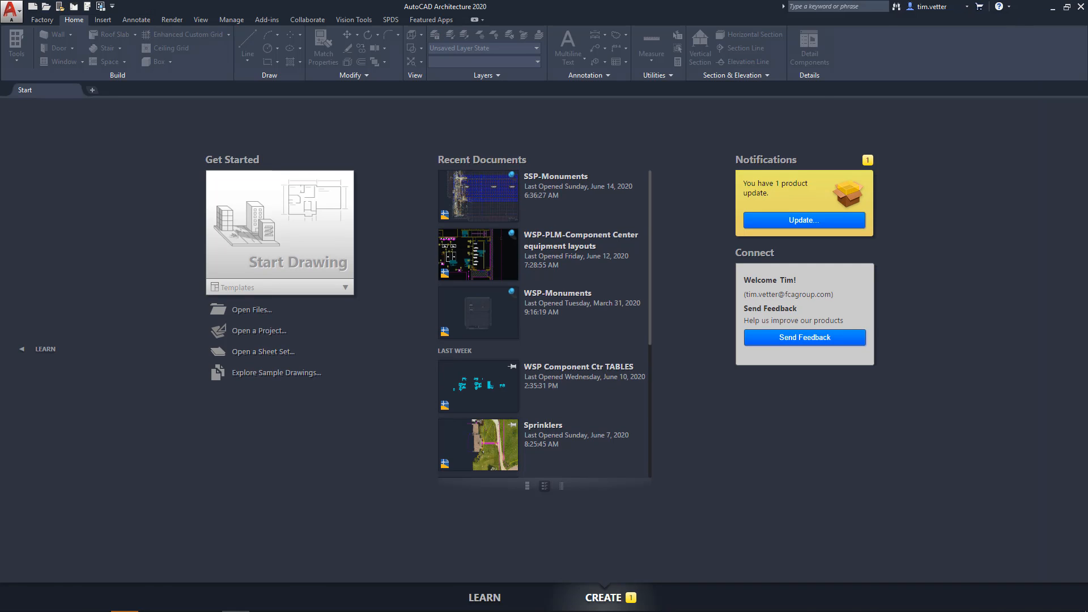
# Launch ReCap from Start, activate with the borrowed license and close its notice.
pyautogui.click(12, 601)
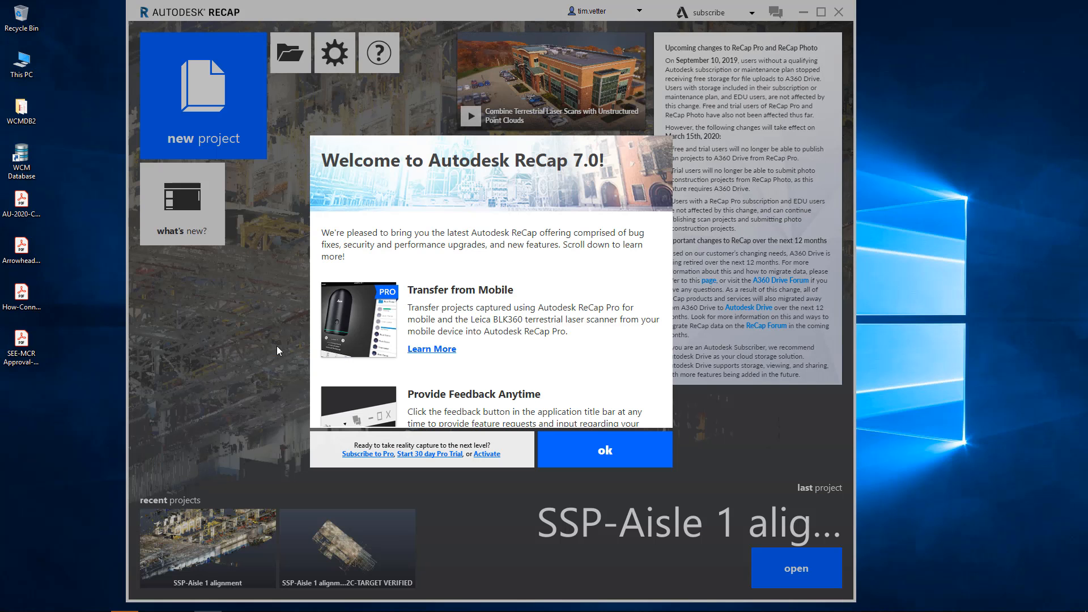
pyautogui.moveTo(459, 325)
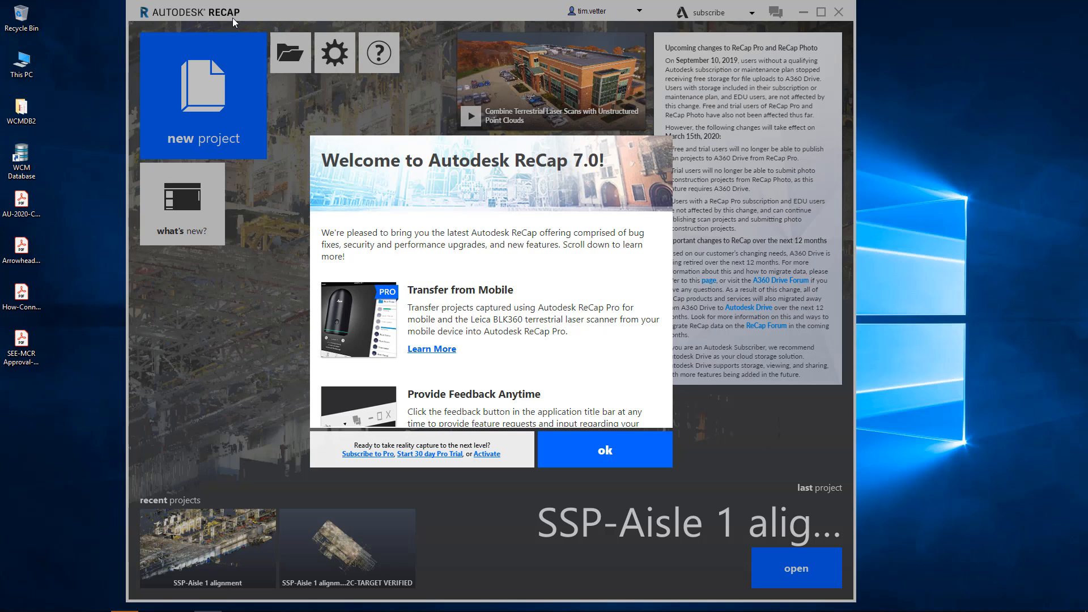
pyautogui.moveTo(545, 385)
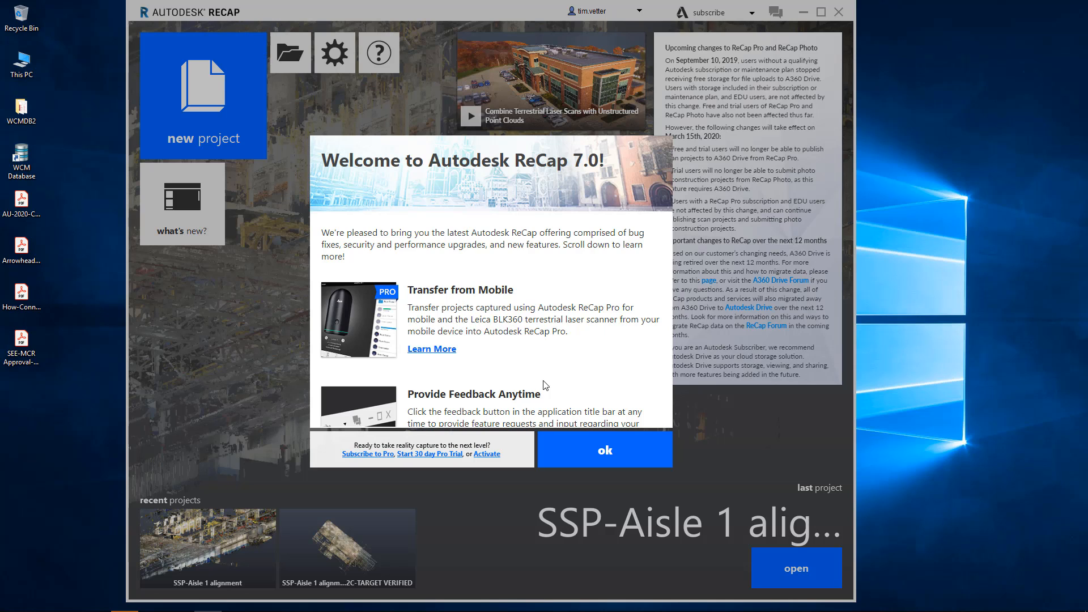
pyautogui.moveTo(552, 431)
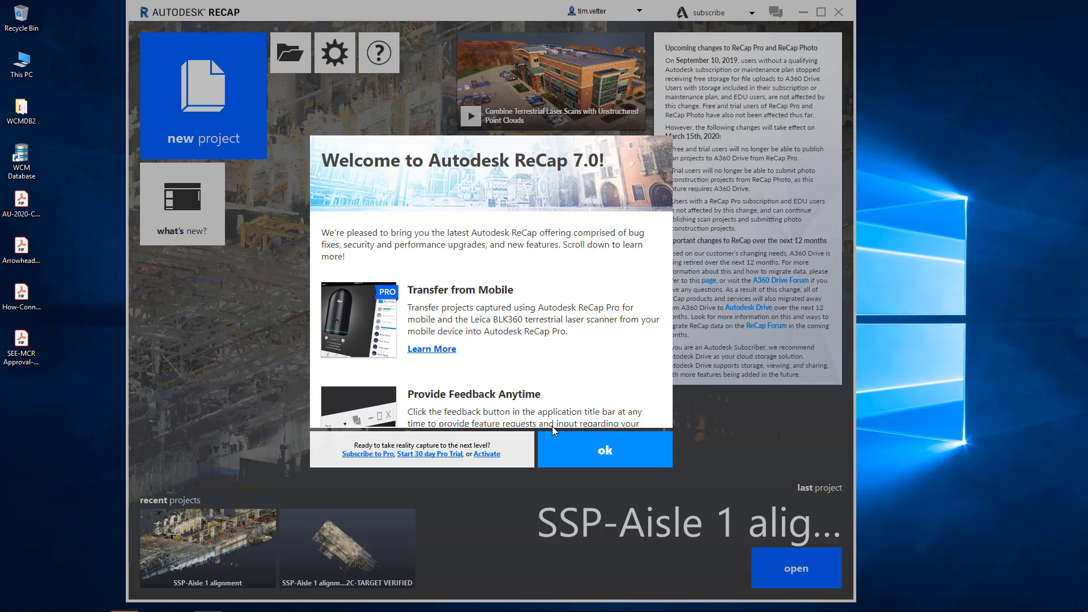
pyautogui.moveTo(487, 351)
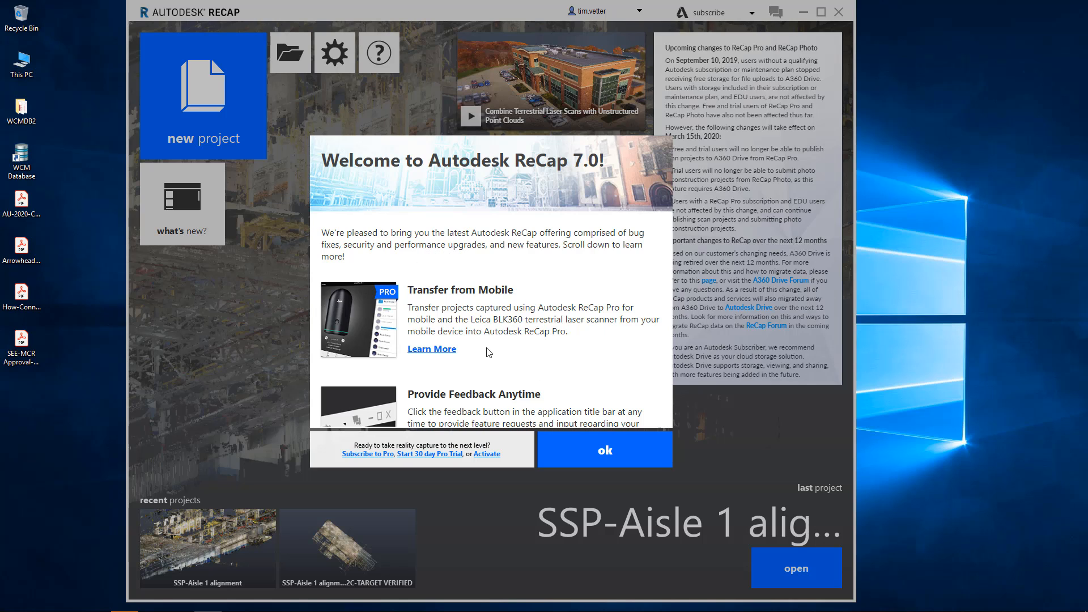
pyautogui.moveTo(575, 167)
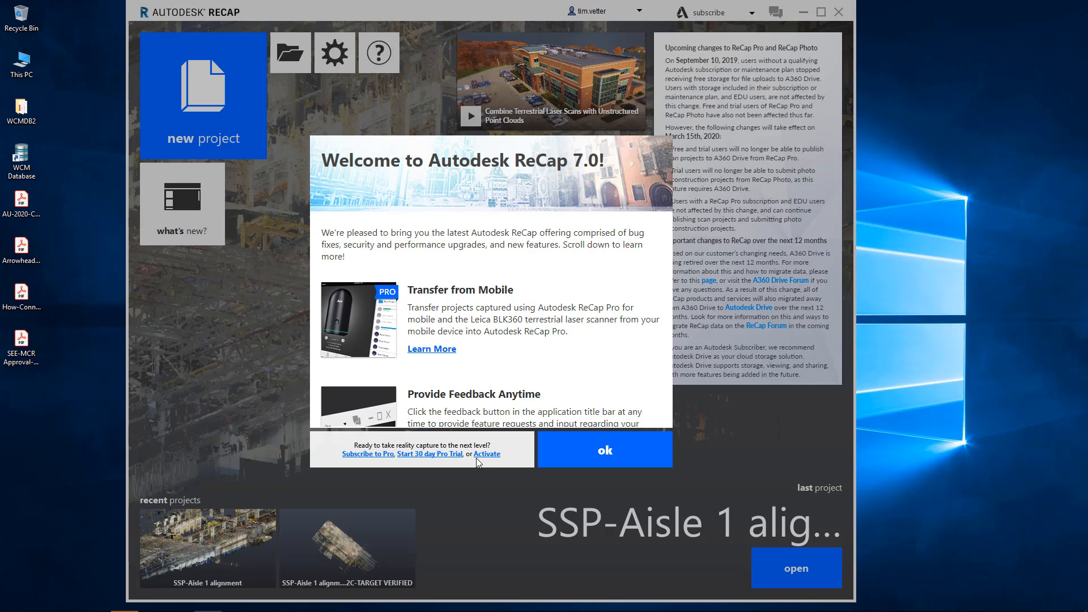
pyautogui.click(604, 451)
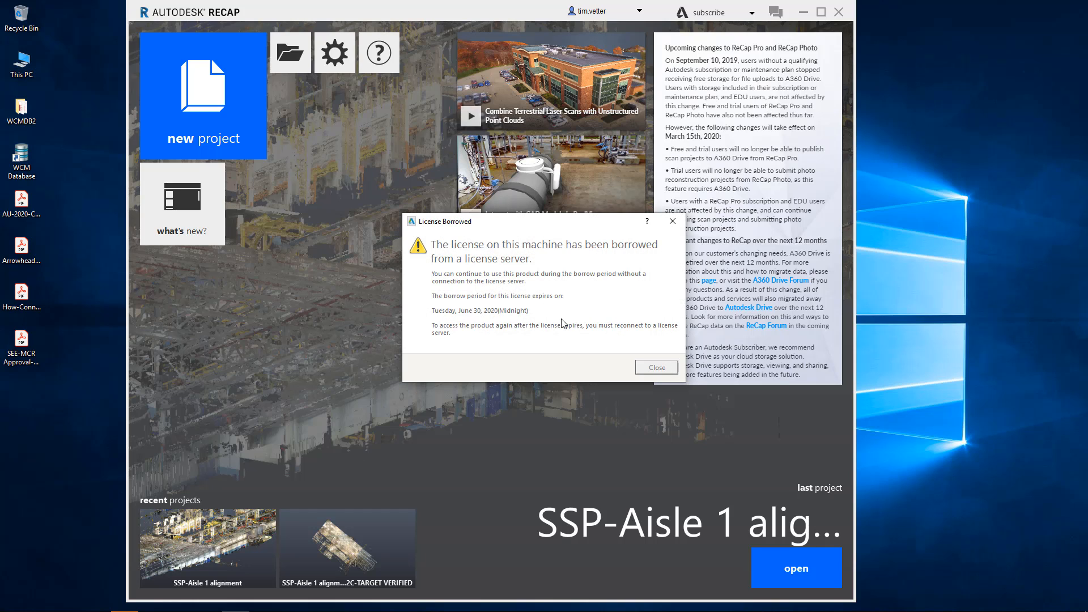
pyautogui.click(654, 367)
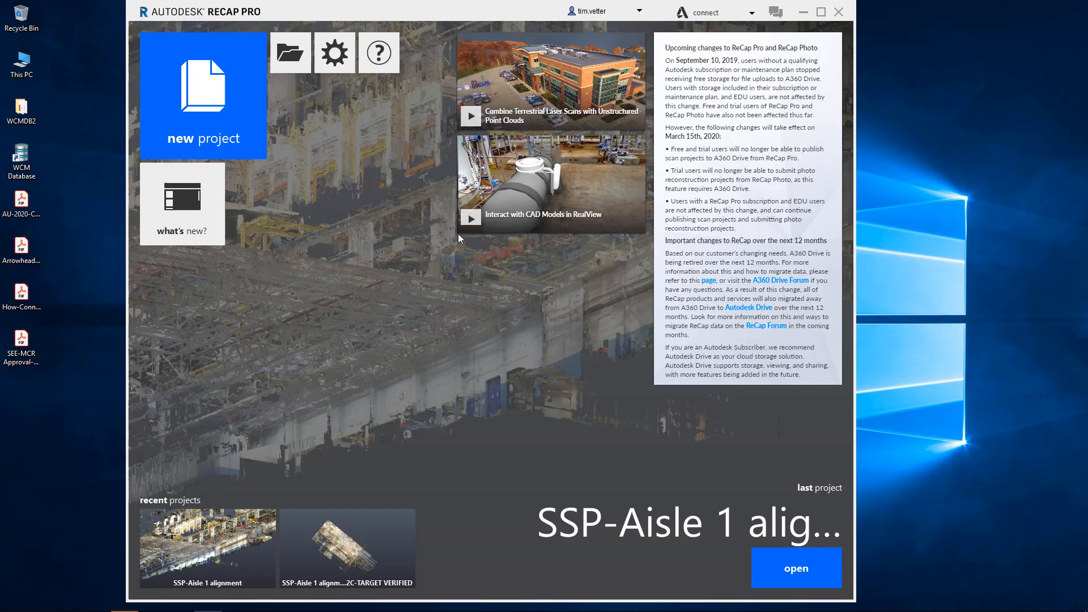